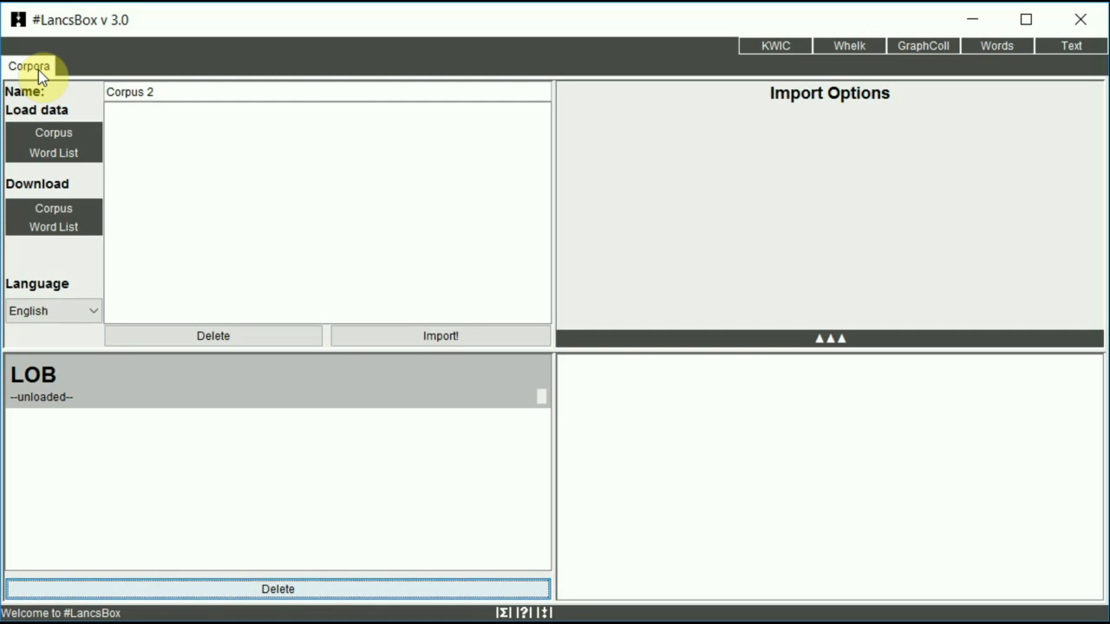
pyautogui.moveTo(17, 165)
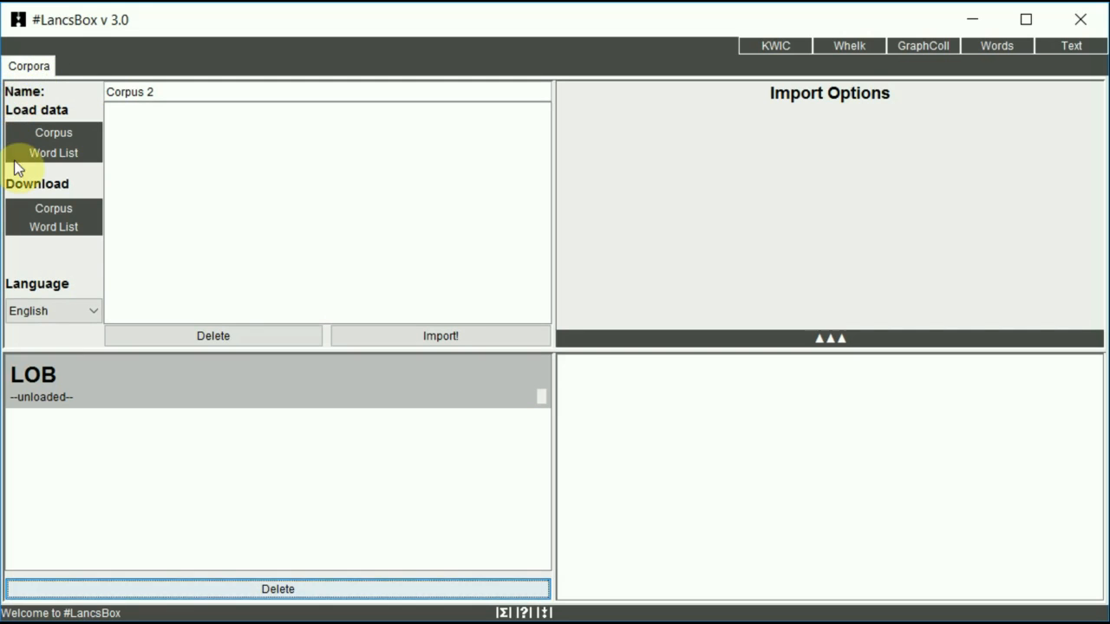
pyautogui.moveTo(74, 172)
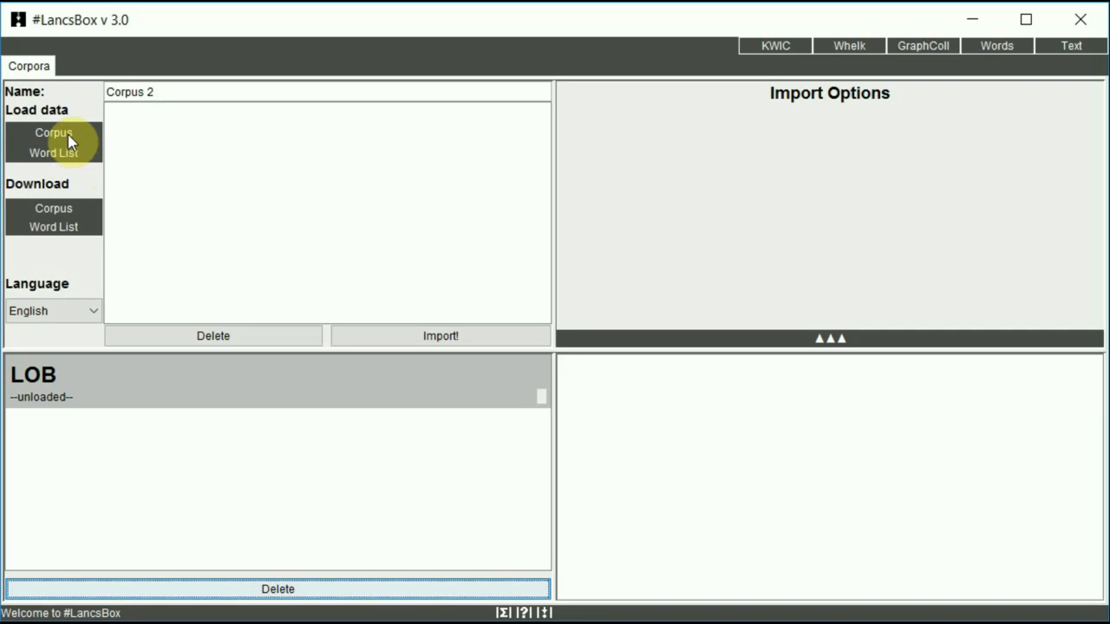
# Load text1.txt–text5.txt from mycorpora/test_corpus as pending data for Corpus 2
pyautogui.click(53, 133)
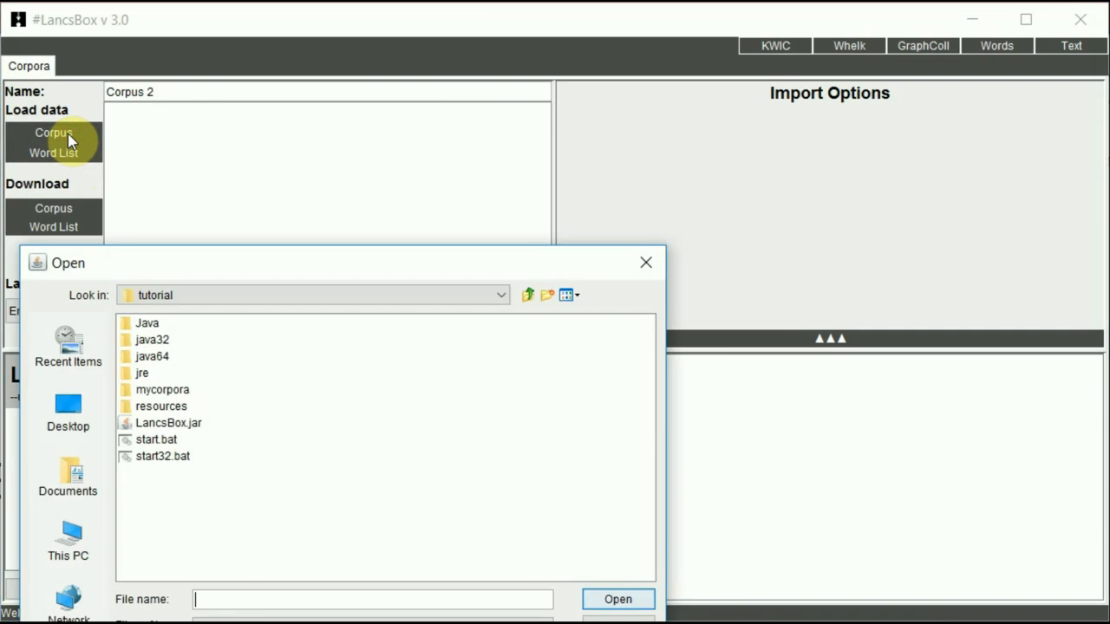
pyautogui.moveTo(163, 390)
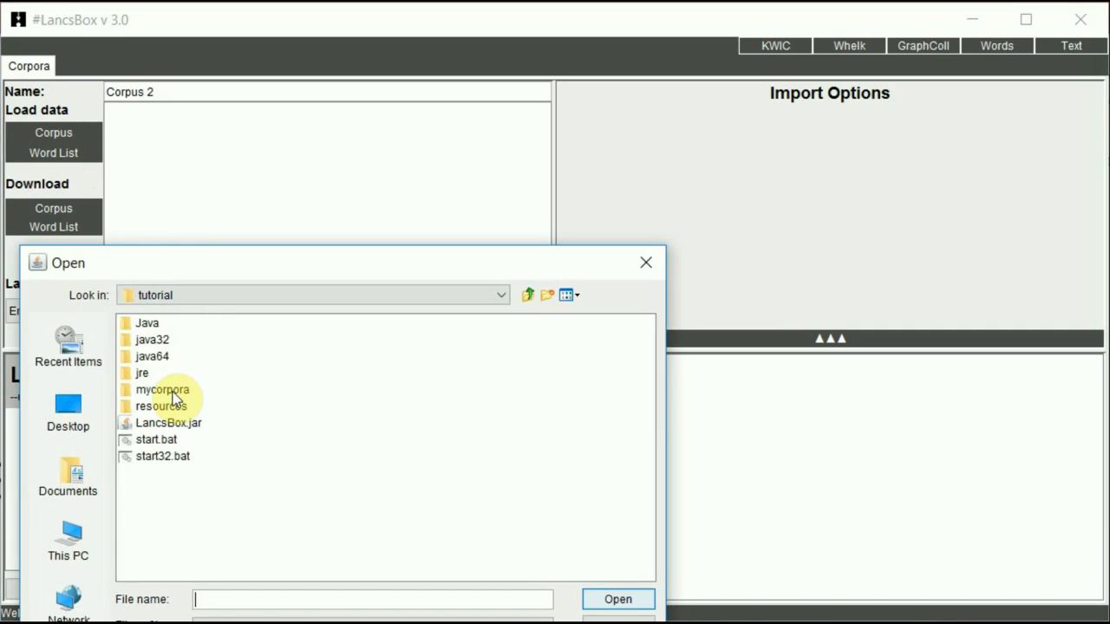
pyautogui.click(163, 390)
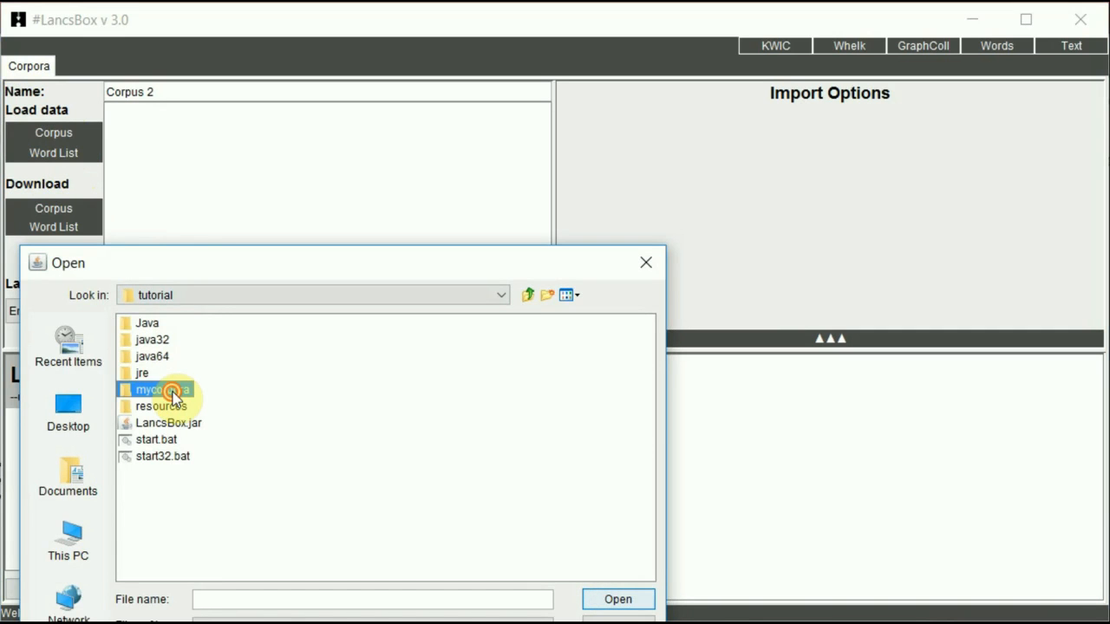
pyautogui.doubleClick(159, 389)
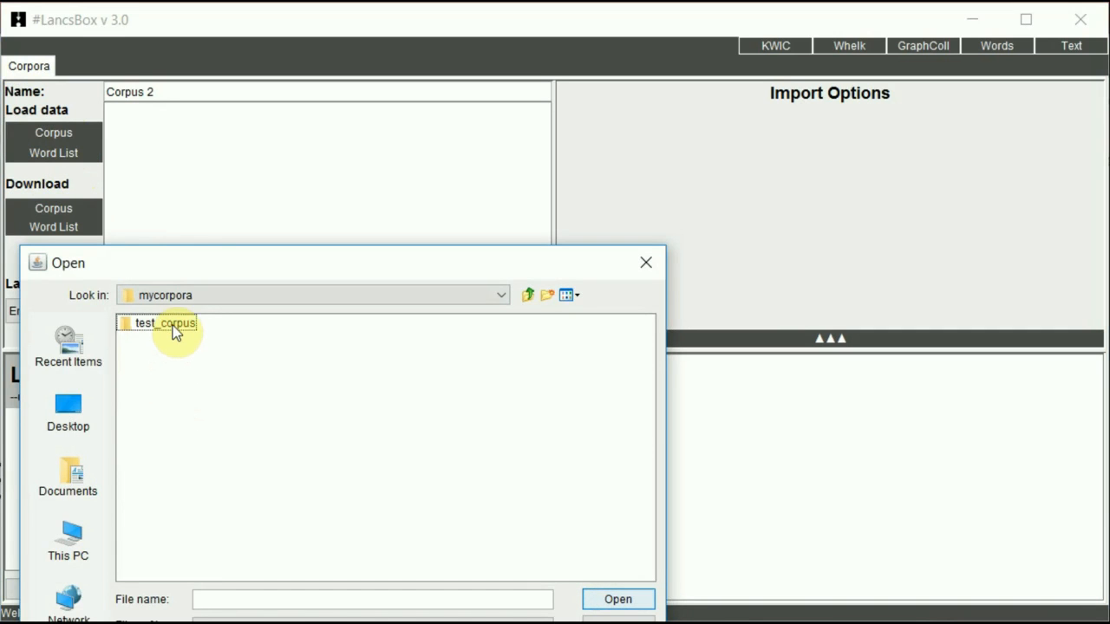
pyautogui.doubleClick(161, 322)
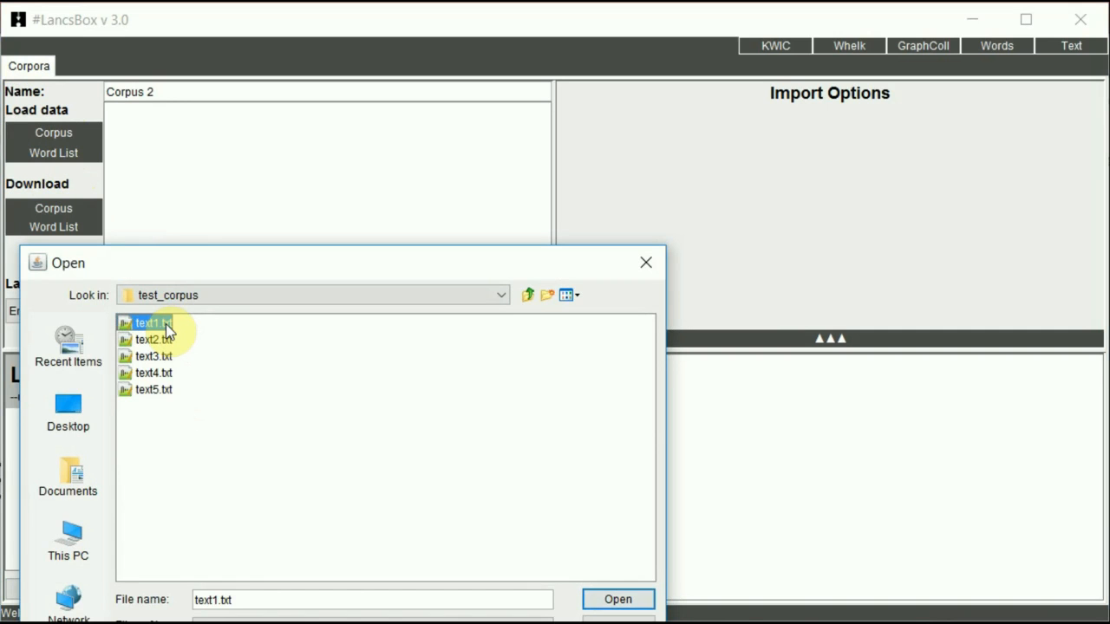
pyautogui.click(154, 389)
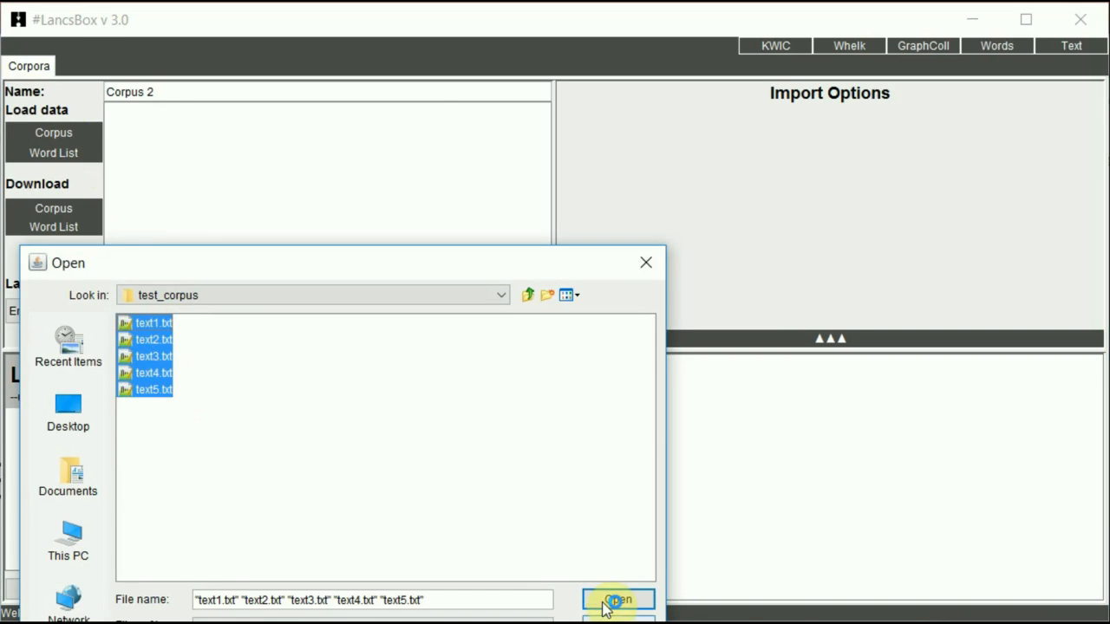
pyautogui.click(618, 600)
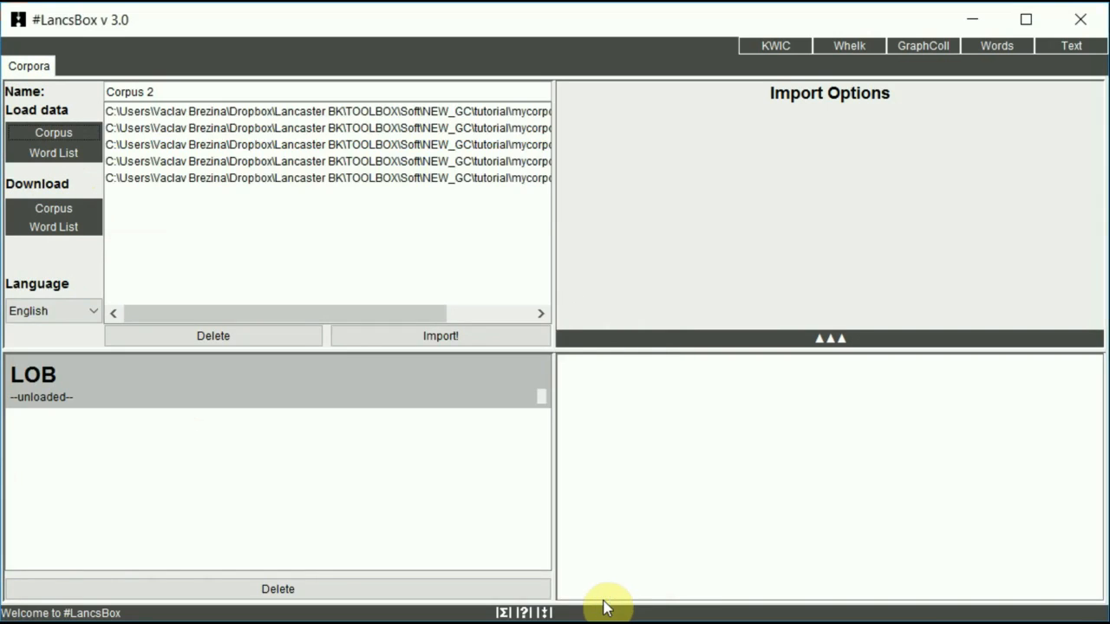
# Rename Corpus 2 to 'mycorpus' and import it, giving 85,917 tokens
pyautogui.doubleClick(129, 91)
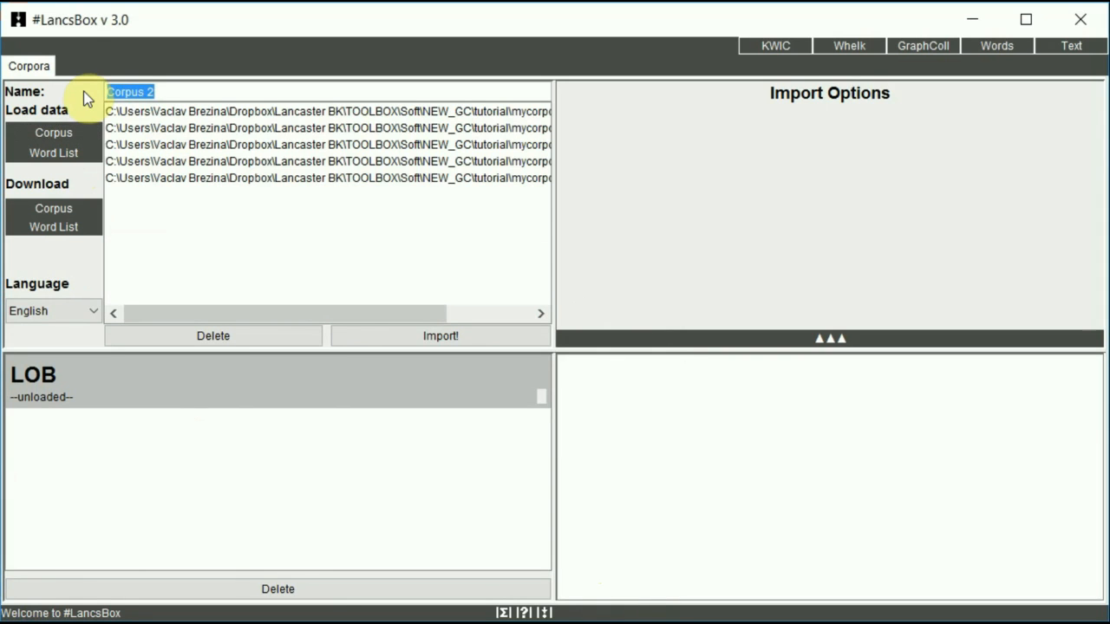
pyautogui.write('mycor')
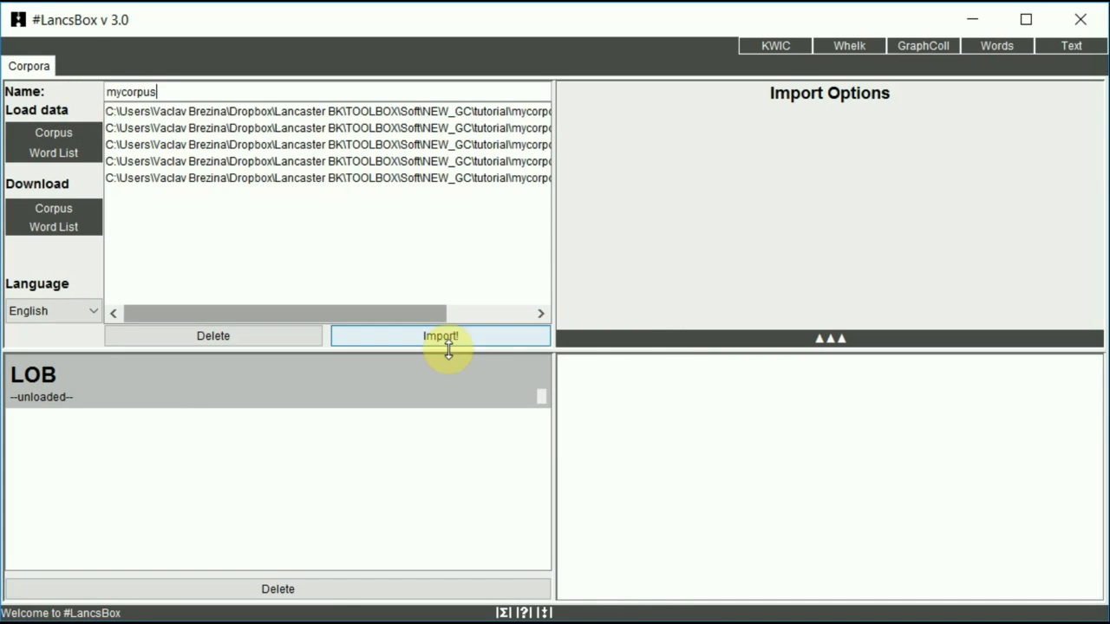
pyautogui.click(441, 336)
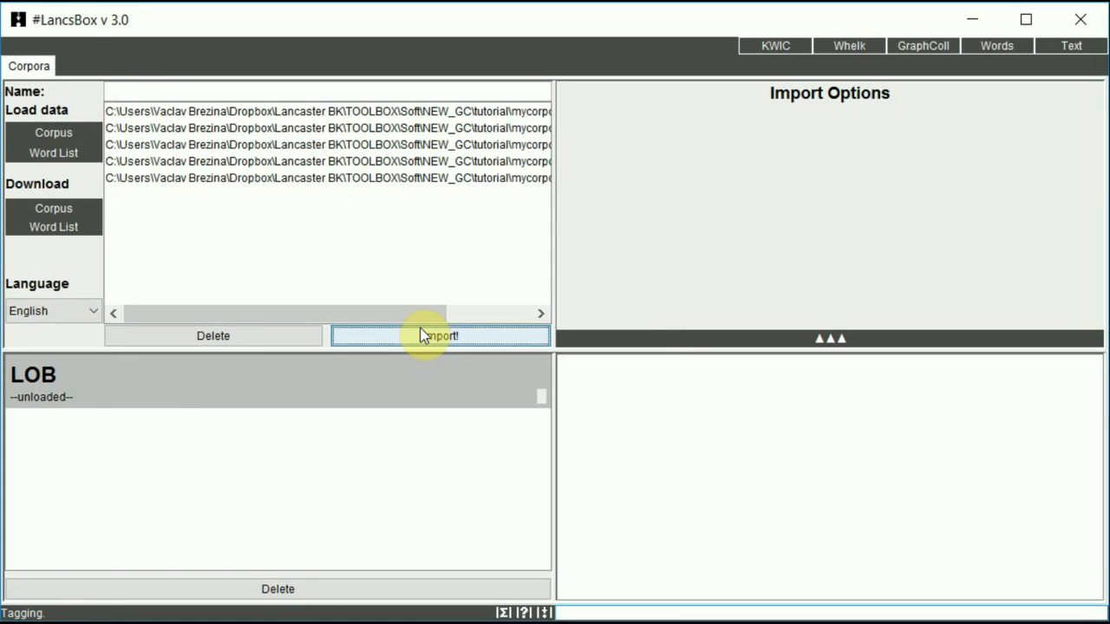
pyautogui.click(440, 335)
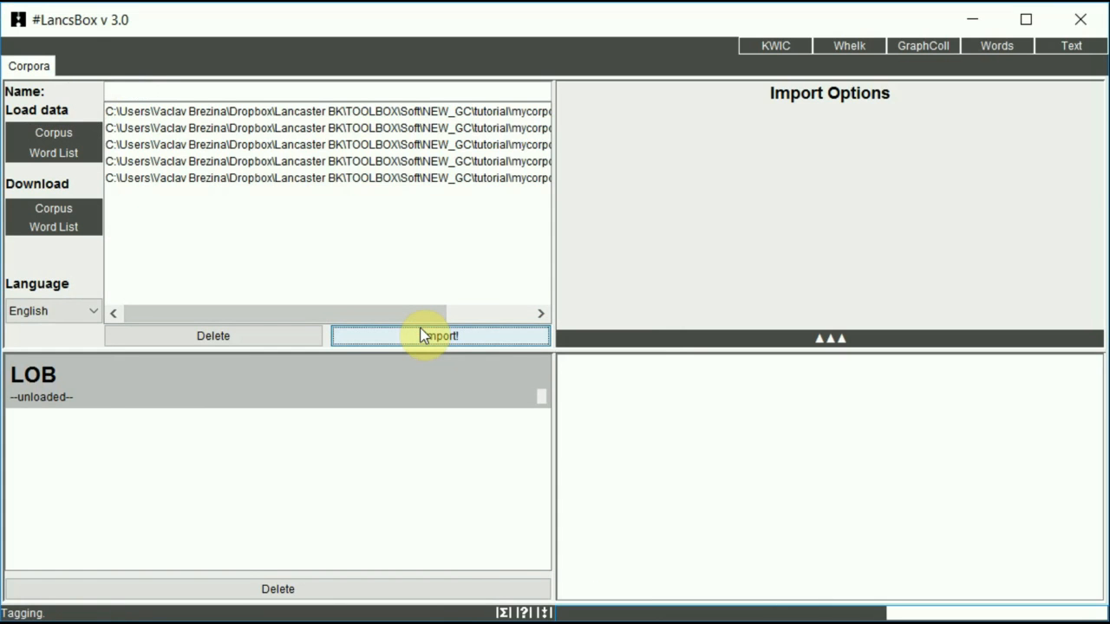
pyautogui.click(439, 336)
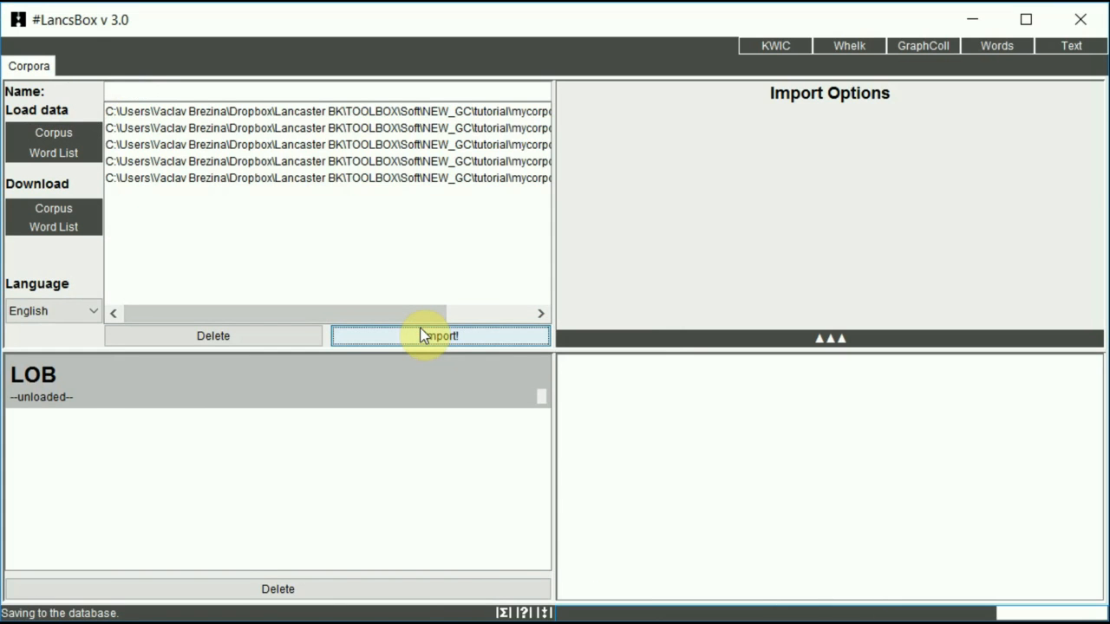
pyautogui.click(440, 335)
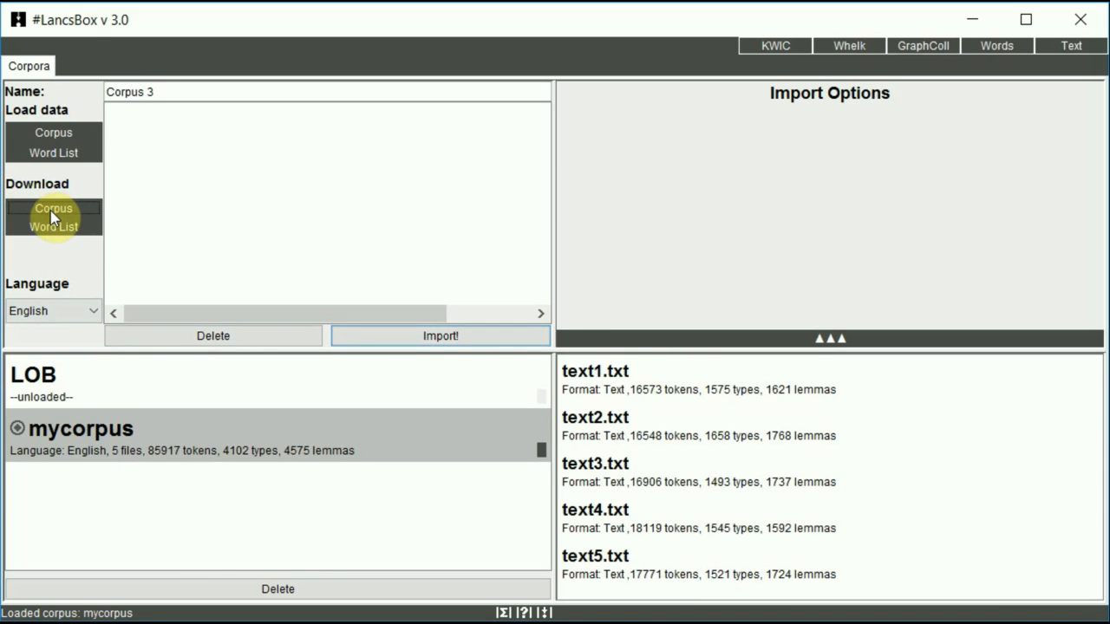
# Download and import the Brown corpus, loading its 15 files and 1,014,361 tokens
pyautogui.click(53, 208)
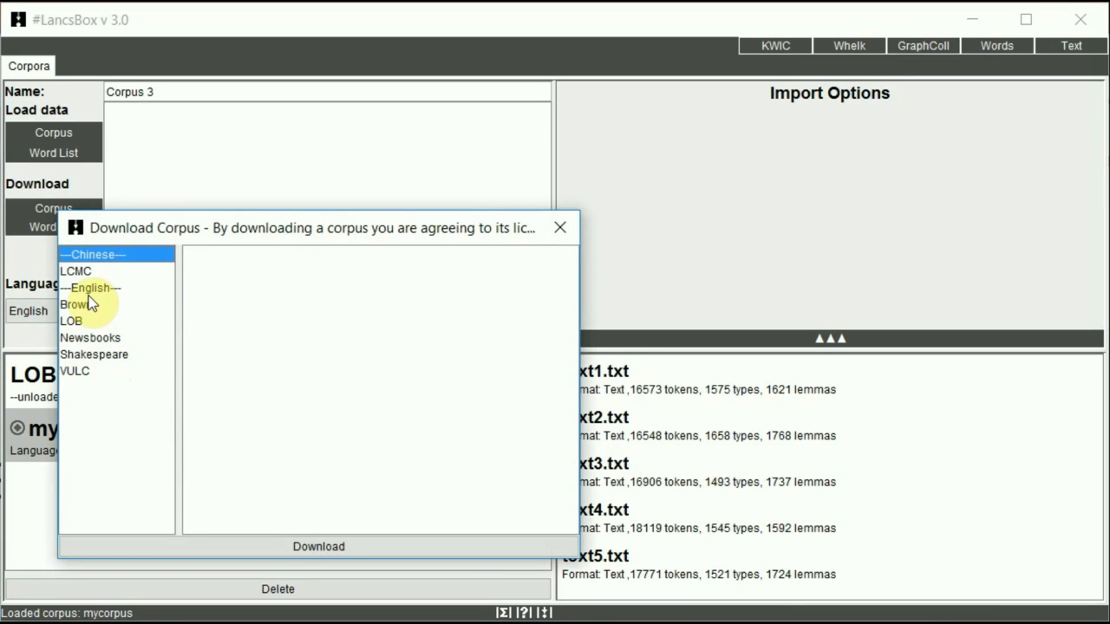
pyautogui.click(76, 304)
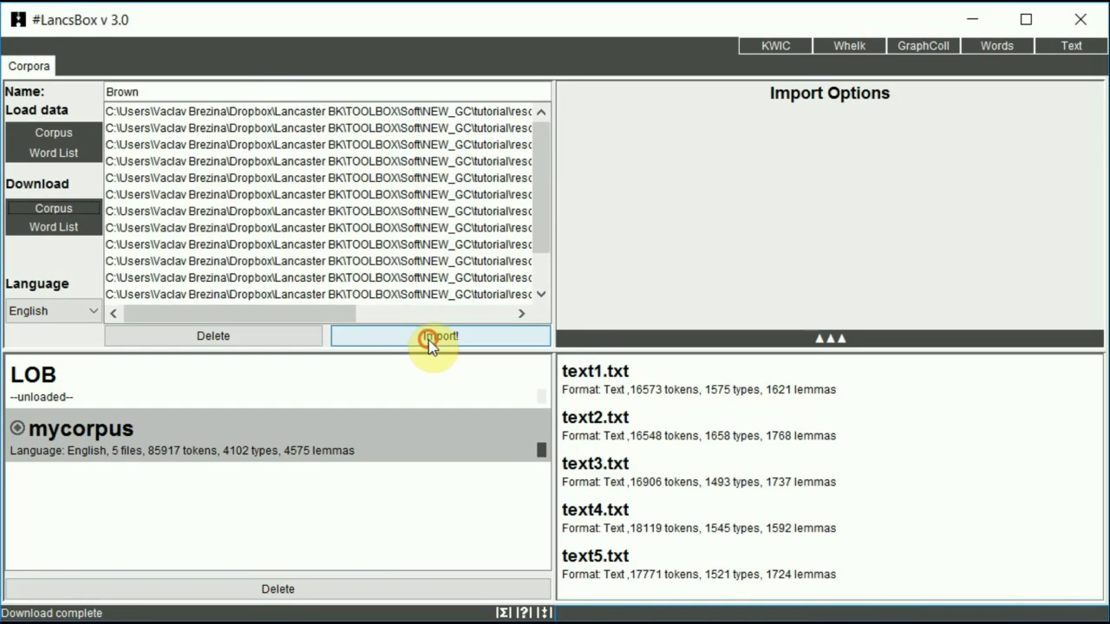
pyautogui.click(439, 336)
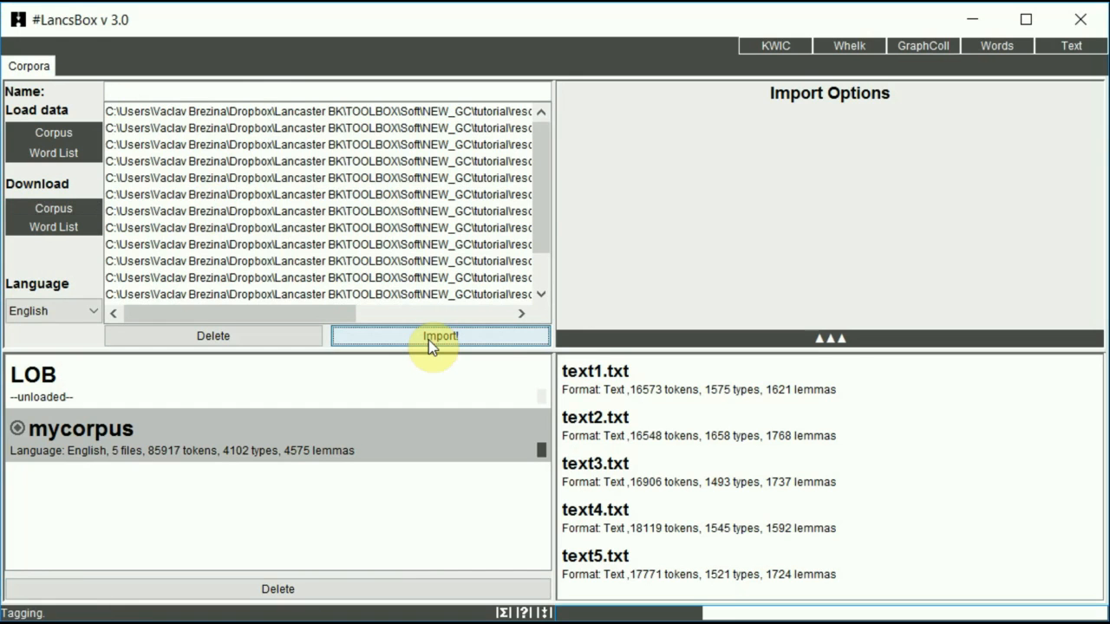
pyautogui.click(438, 336)
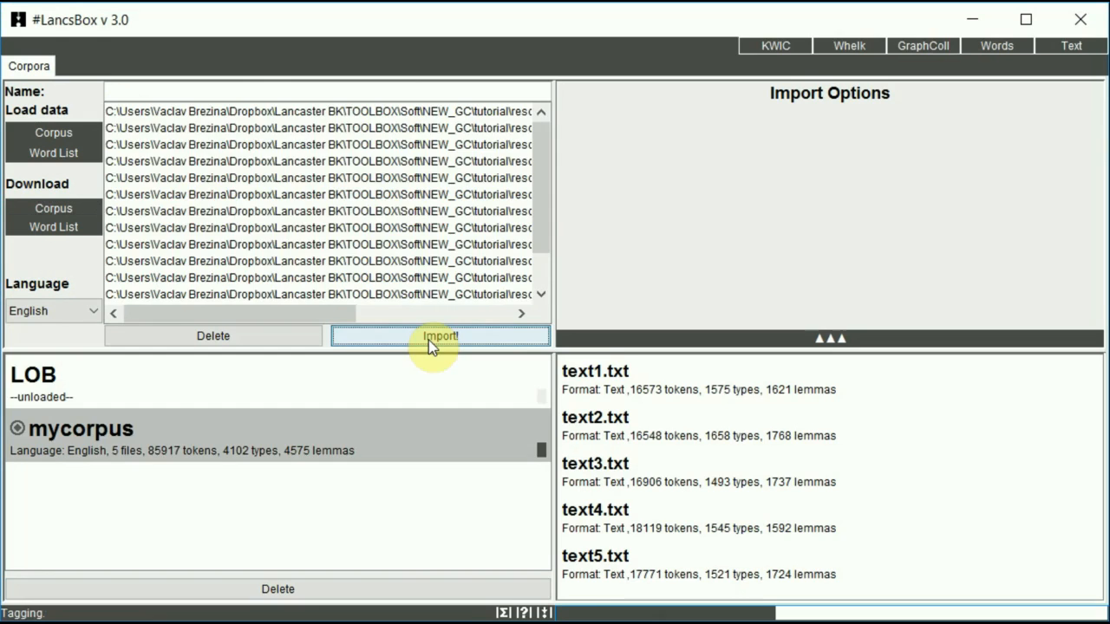
pyautogui.click(440, 336)
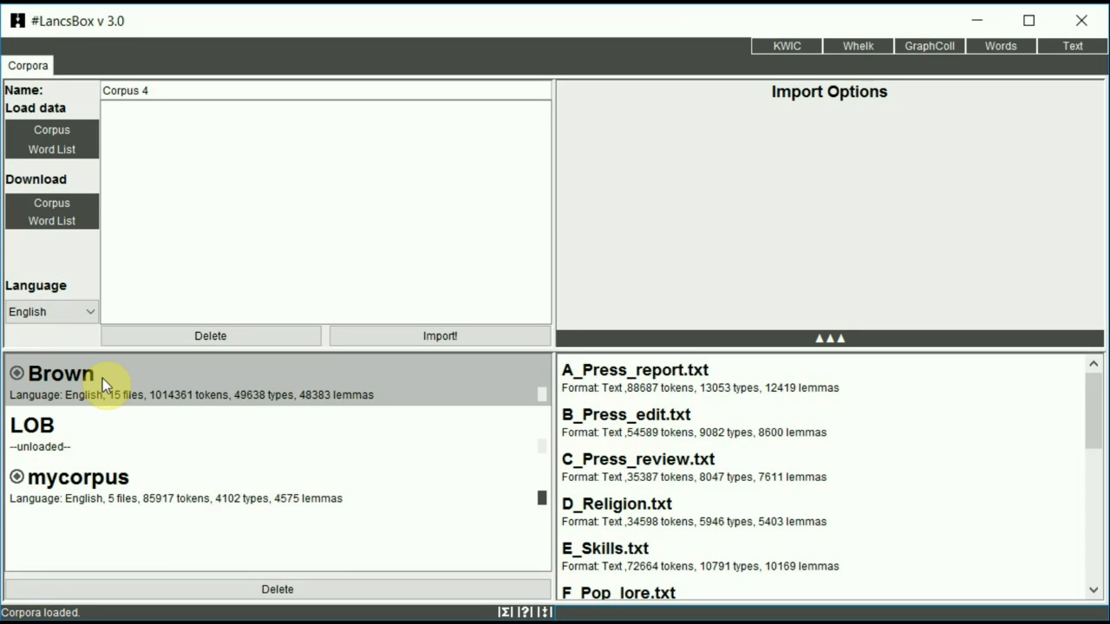
pyautogui.moveTo(74, 407)
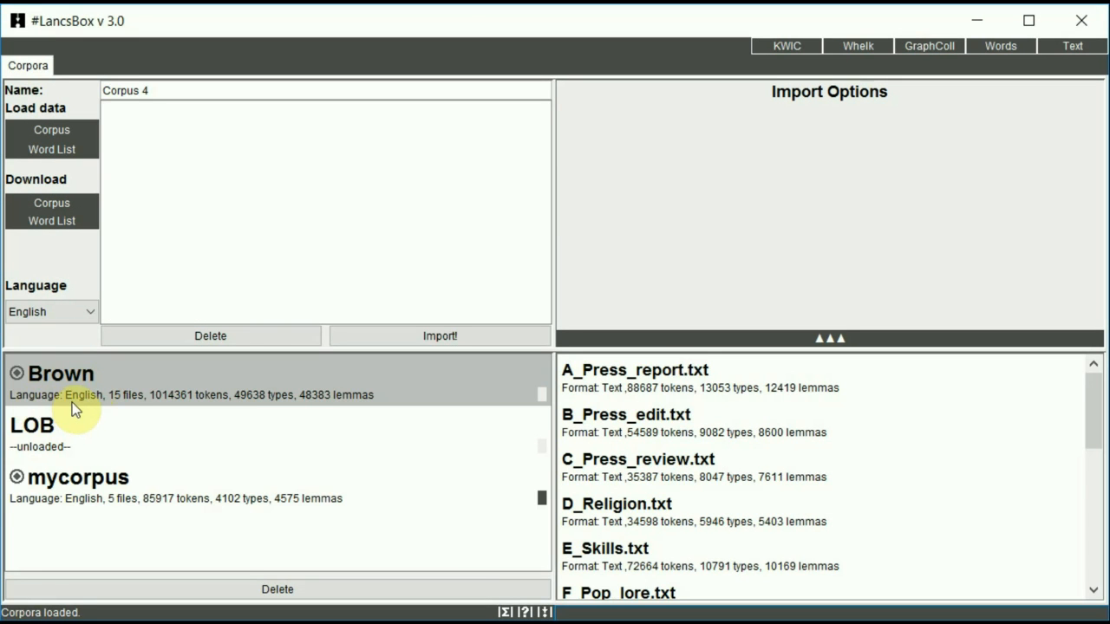
pyautogui.moveTo(195, 415)
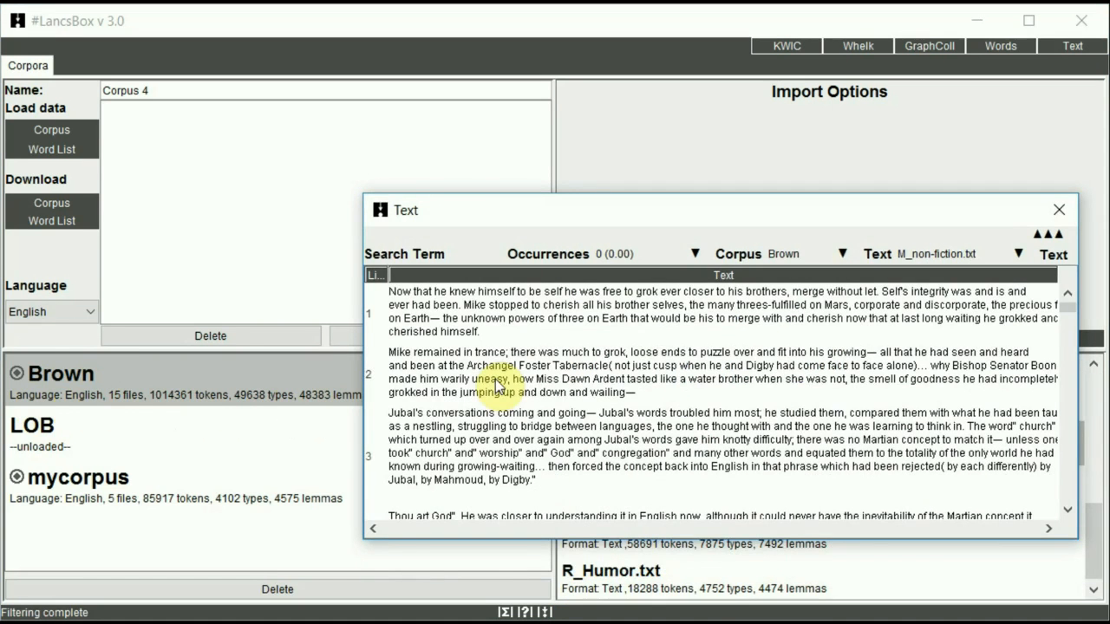
# Show the Brown corpus files with their token, type and lemma counts
pyautogui.scroll(-3)
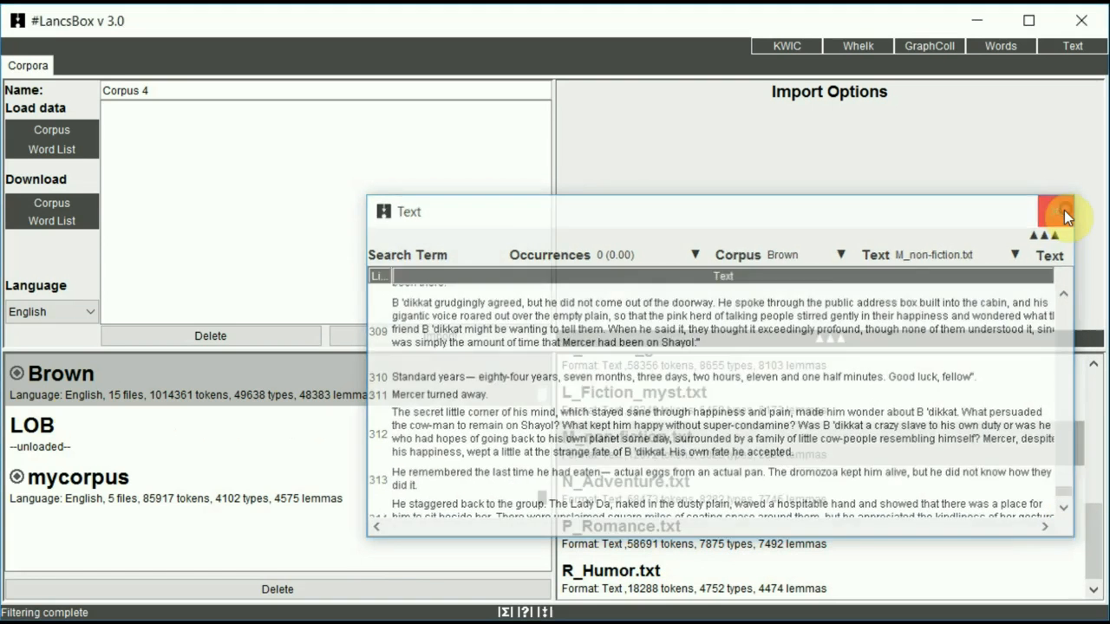
pyautogui.click(1057, 212)
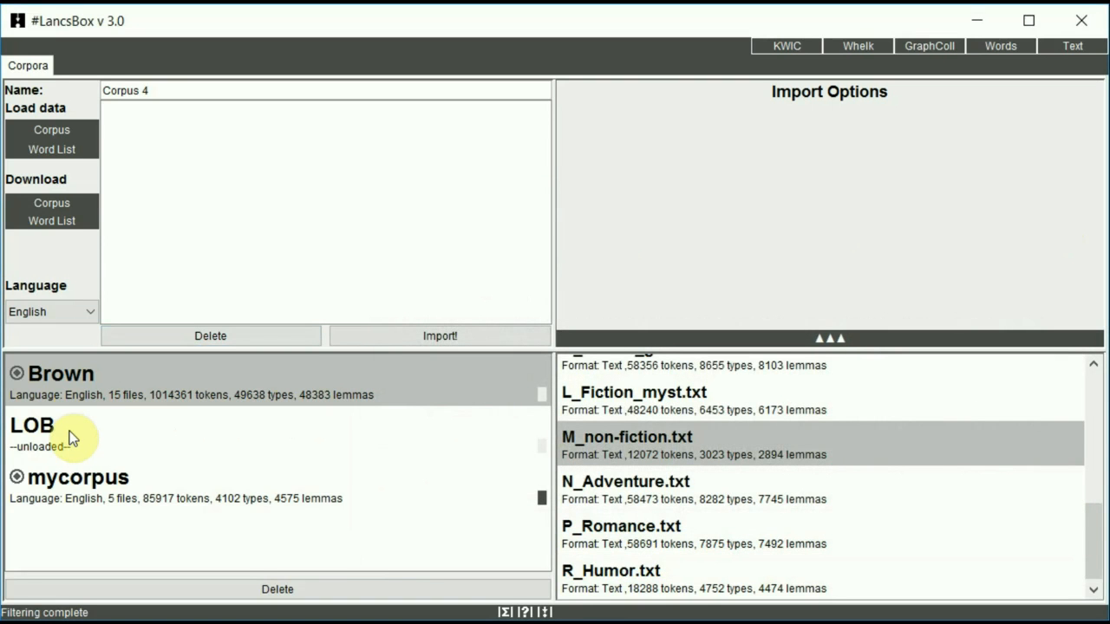
# Load the unloaded LOB corpus, showing 15 files and 1,007,677 tokens
pyautogui.click(86, 431)
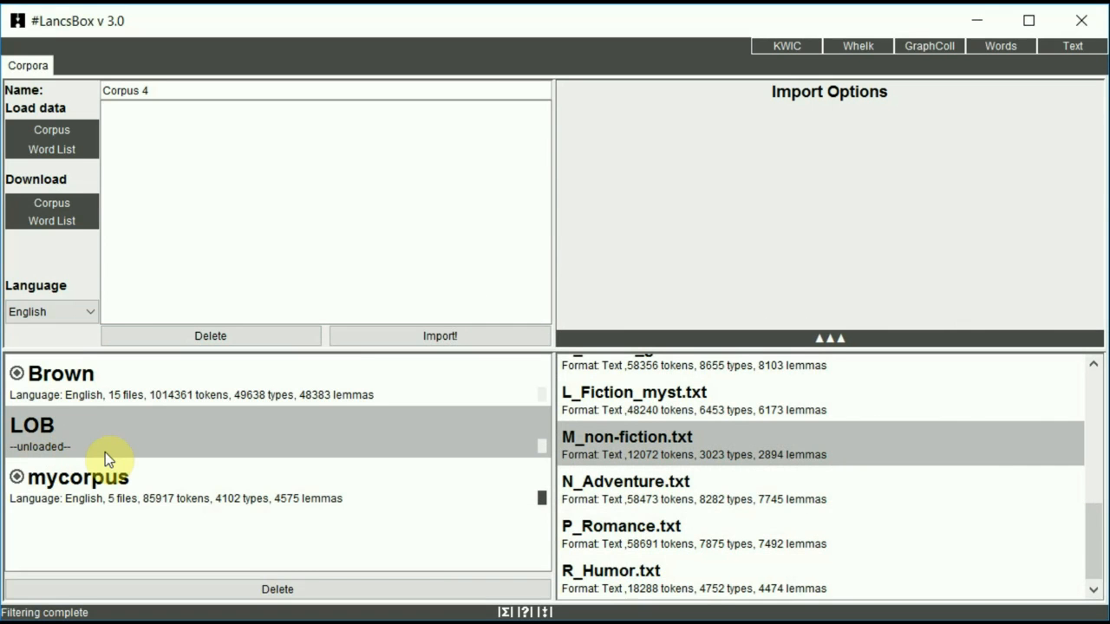
pyautogui.moveTo(108, 446)
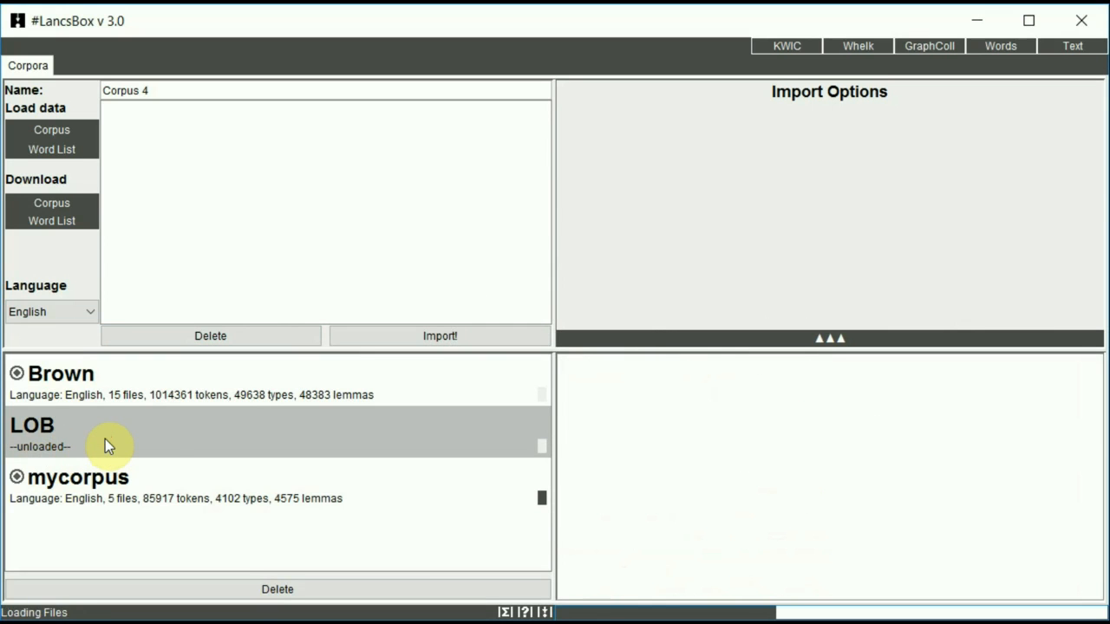
pyautogui.click(32, 425)
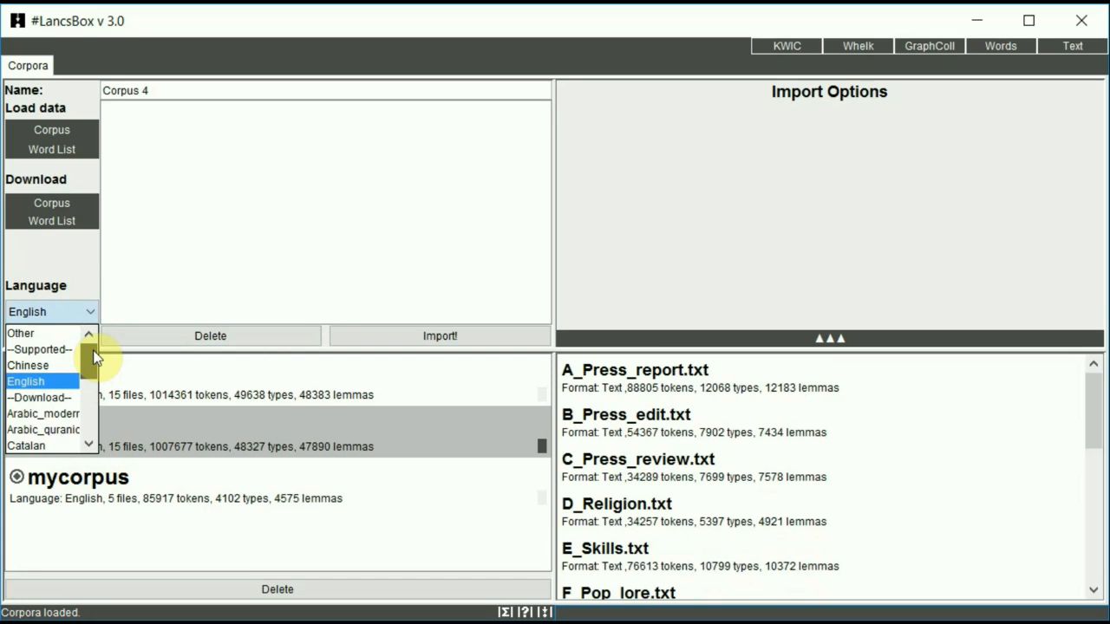
# Set the data language to Other
pyautogui.scroll(-3)
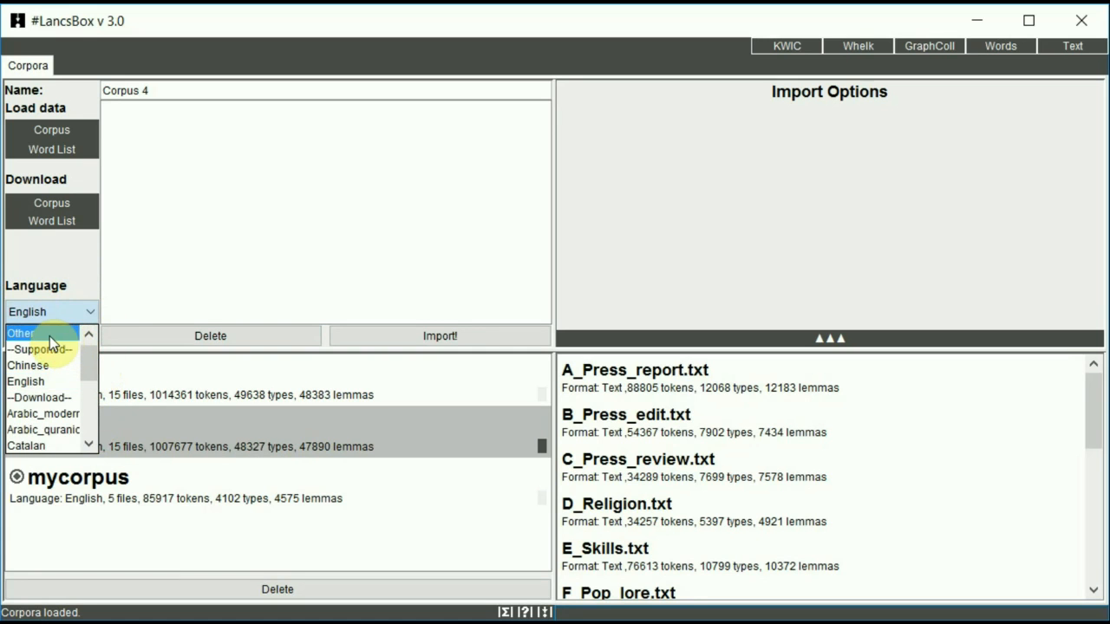
pyautogui.click(20, 333)
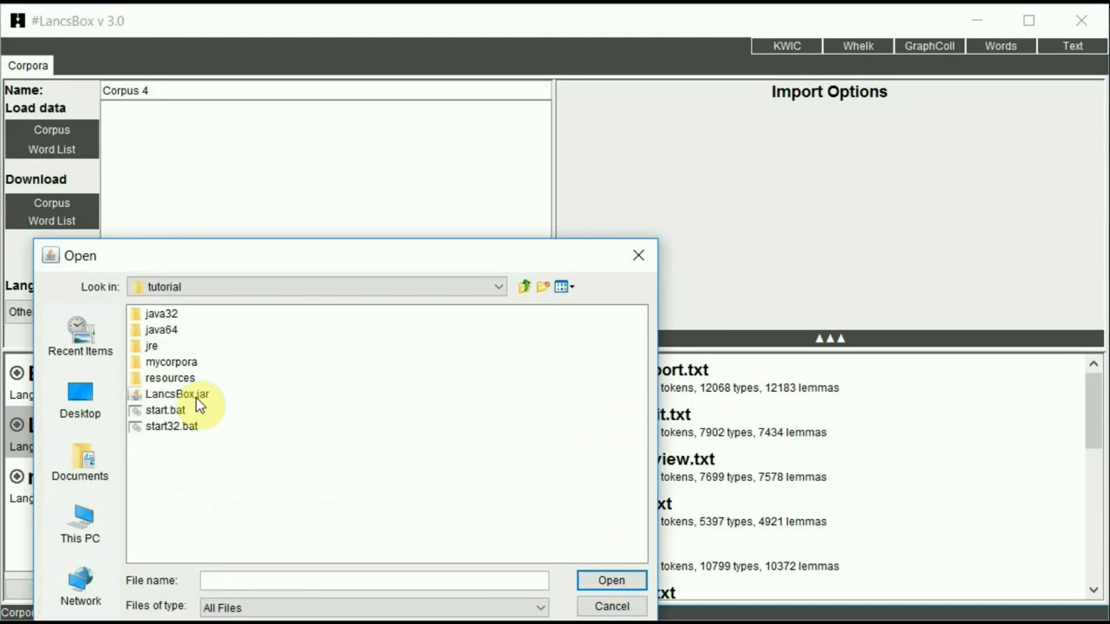
# Import the LOB word list file named 'LOB-words', with 48,327 units
pyautogui.doubleClick(171, 362)
pyautogui.write('L')
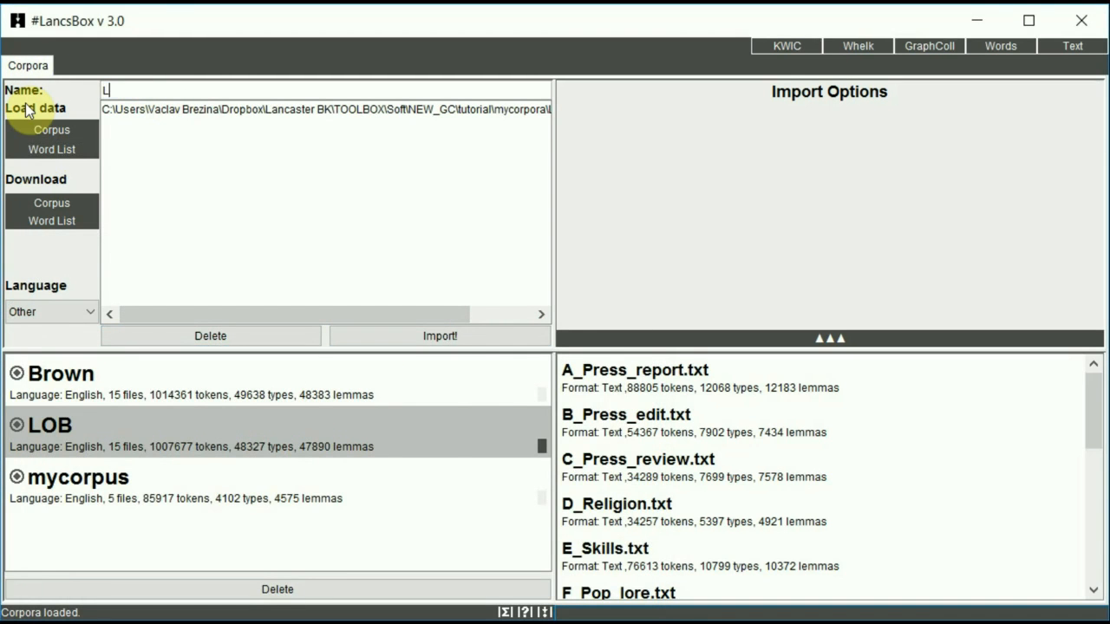
pyautogui.write('OB-')
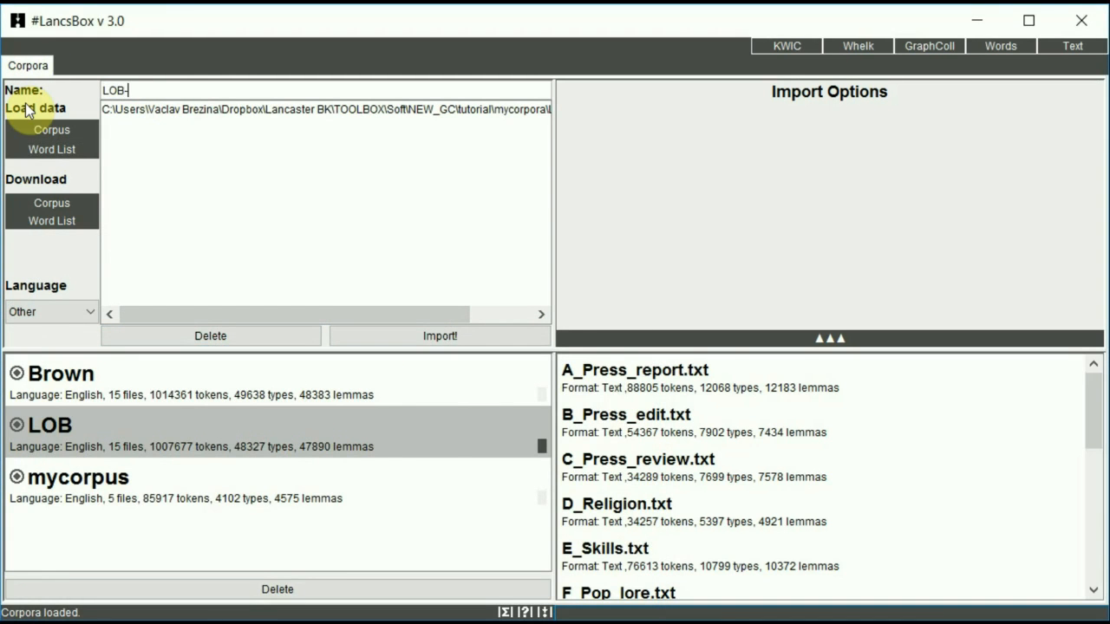
pyautogui.write('words')
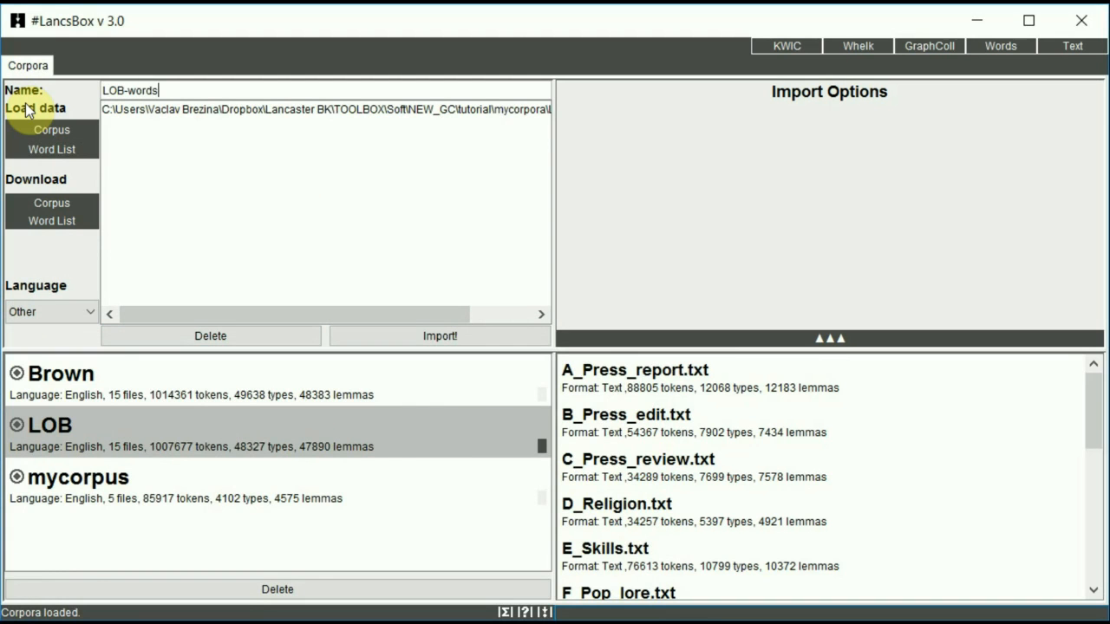
pyautogui.click(440, 336)
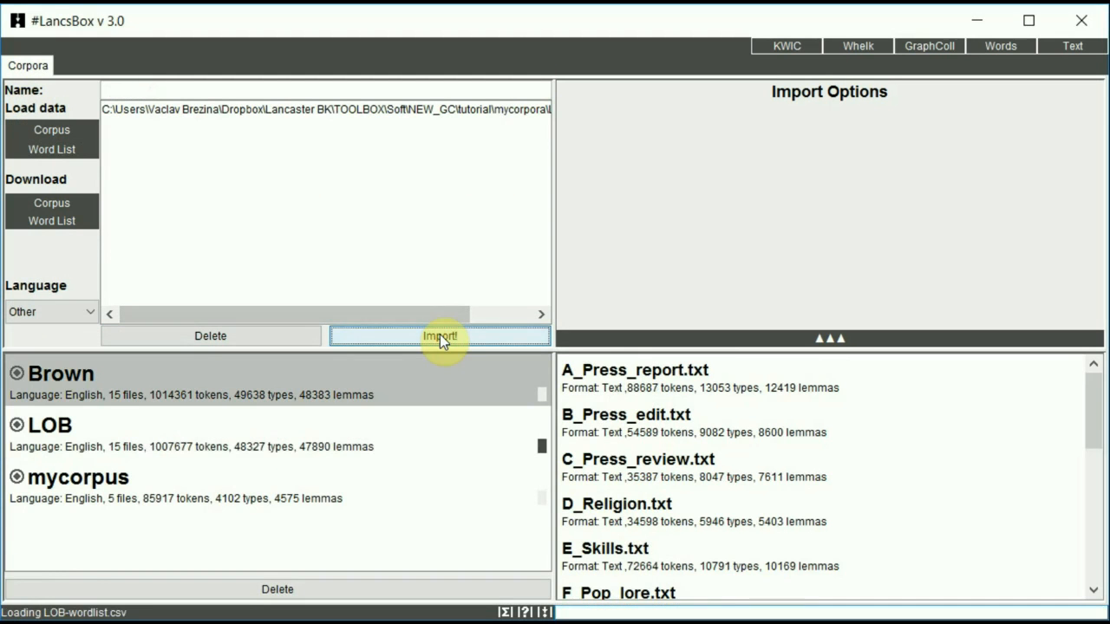
pyautogui.click(439, 336)
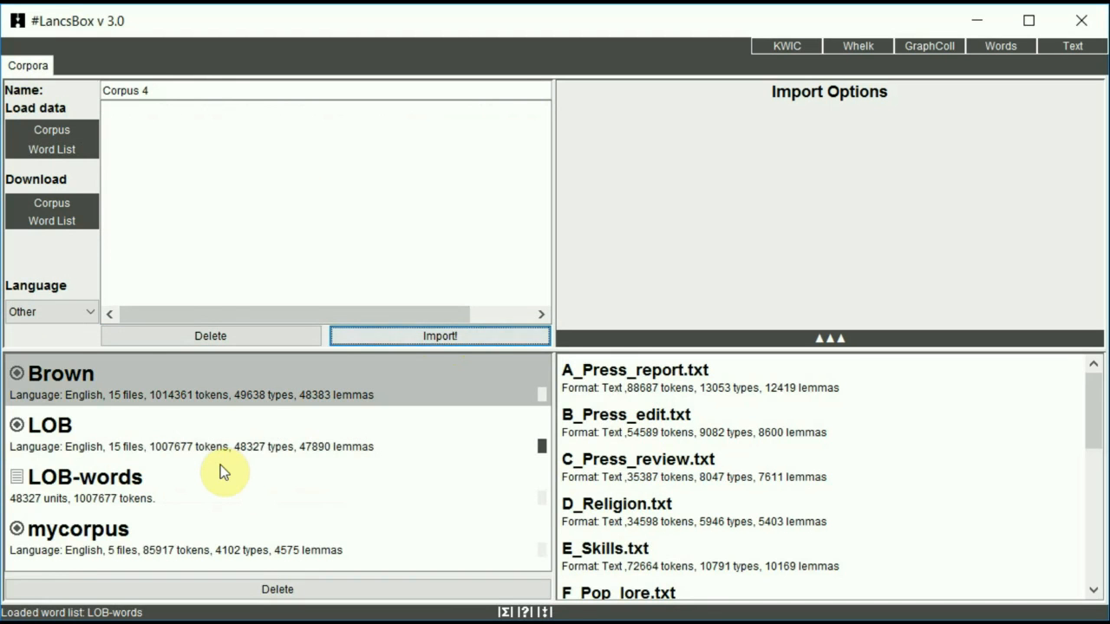
pyautogui.moveTo(262, 506)
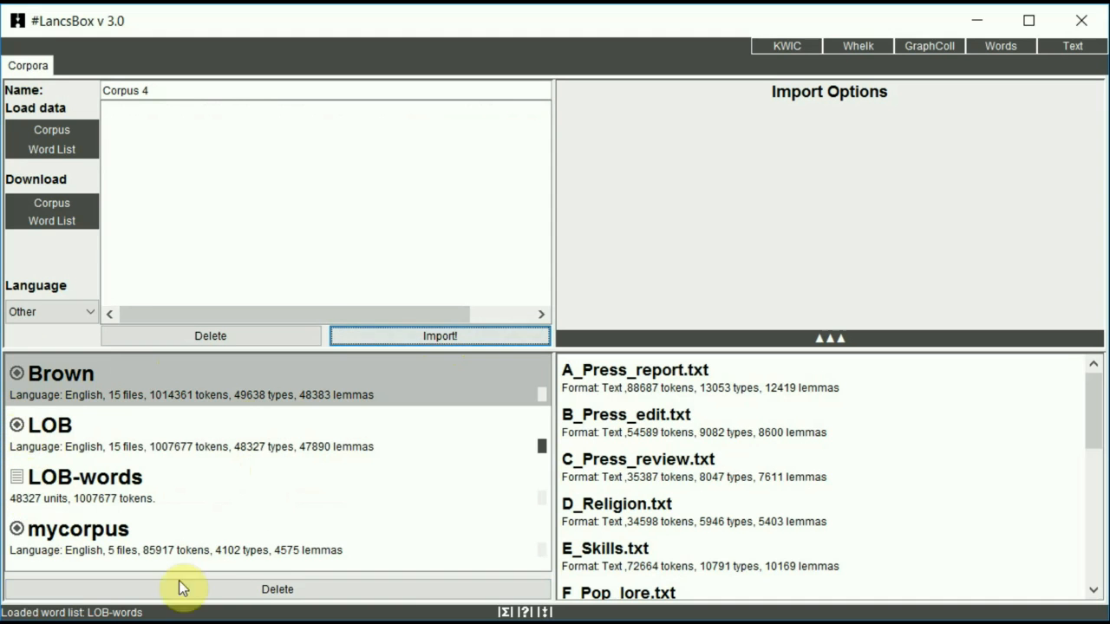
pyautogui.moveTo(387, 588)
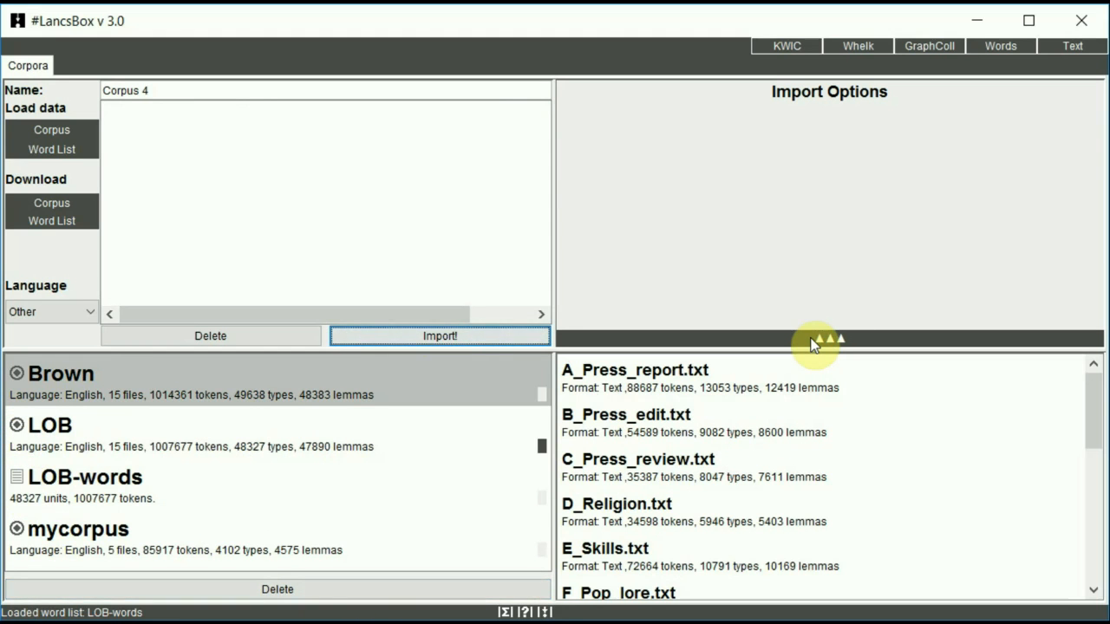
# Expand the import options and set the data language to English
pyautogui.click(829, 339)
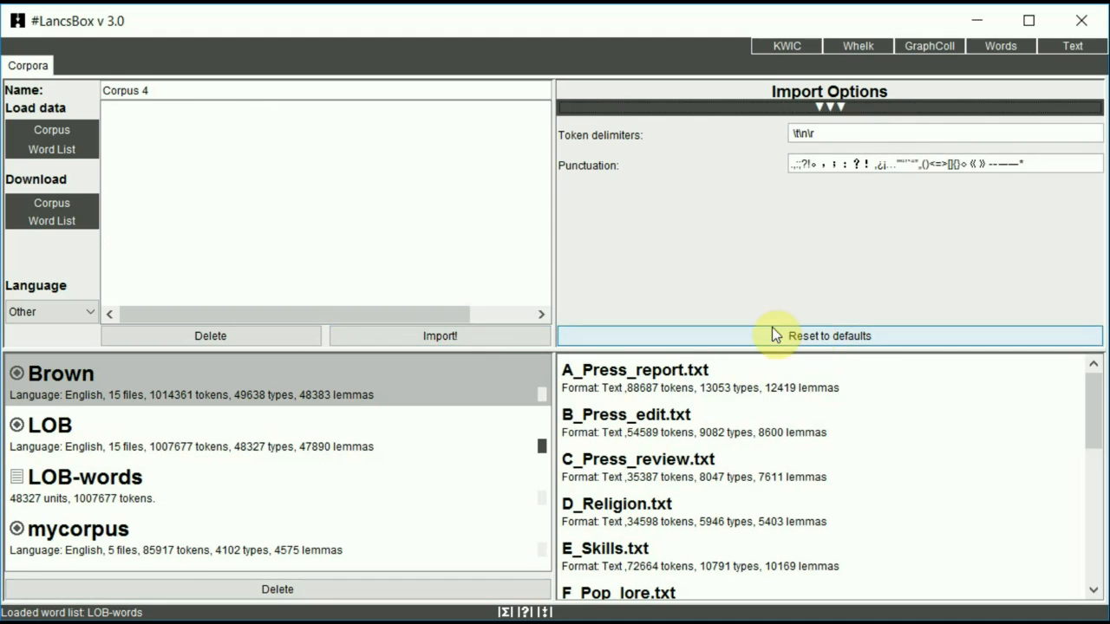
pyautogui.click(52, 312)
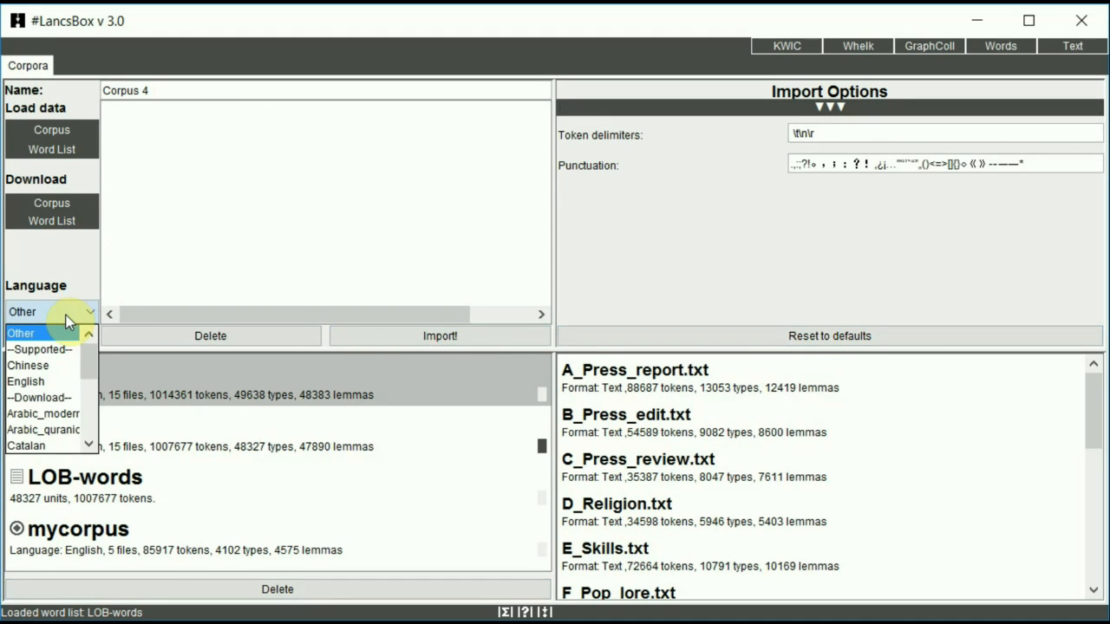
pyautogui.click(25, 382)
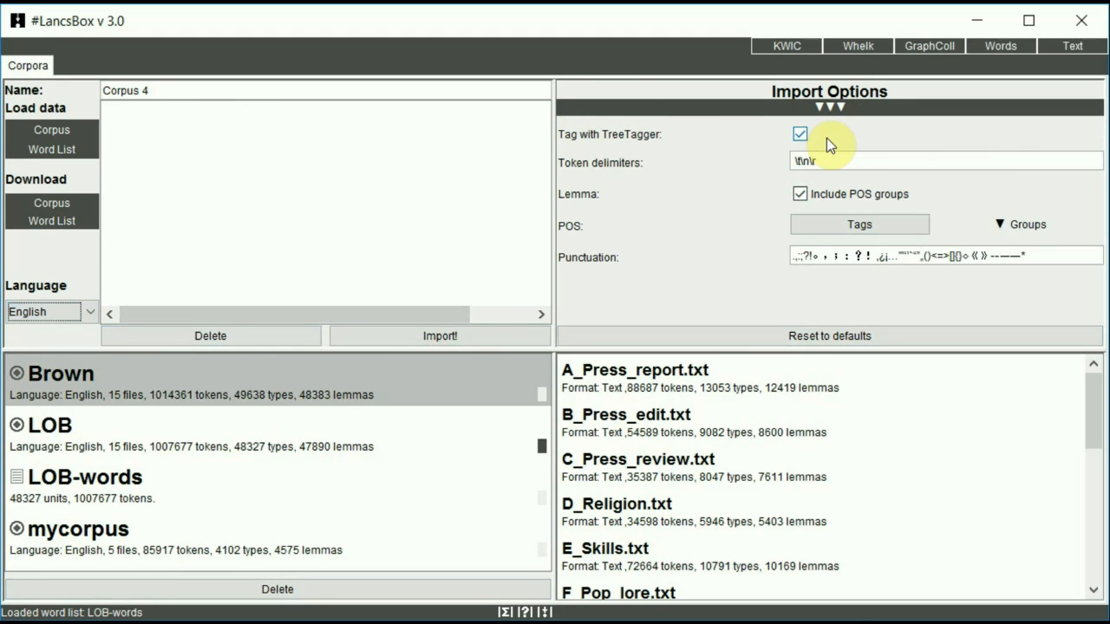
pyautogui.moveTo(663, 177)
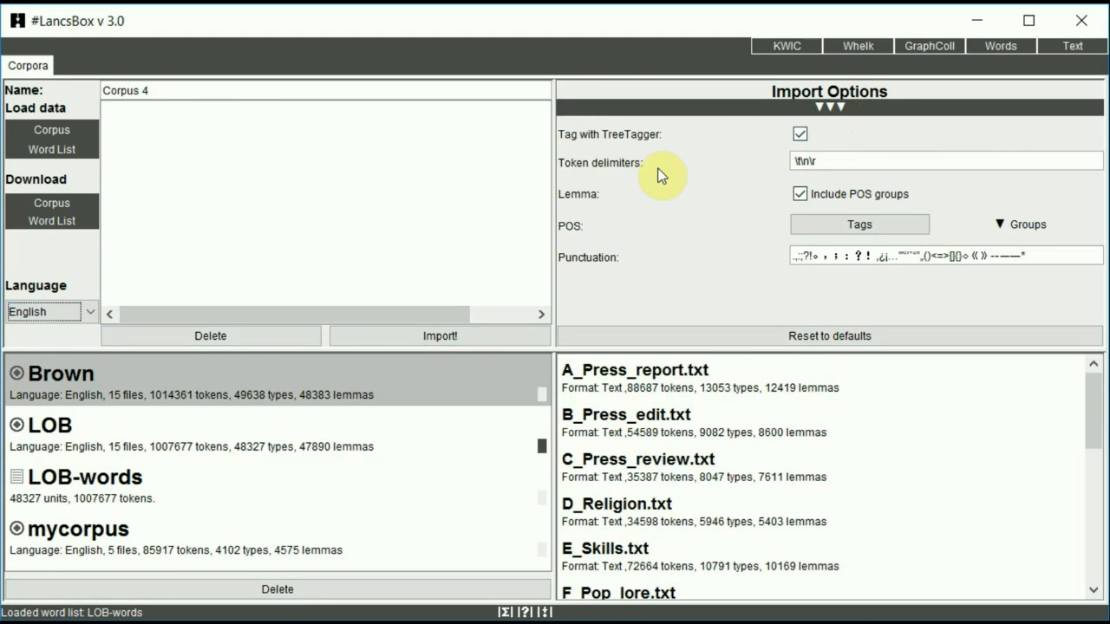
pyautogui.moveTo(571, 226)
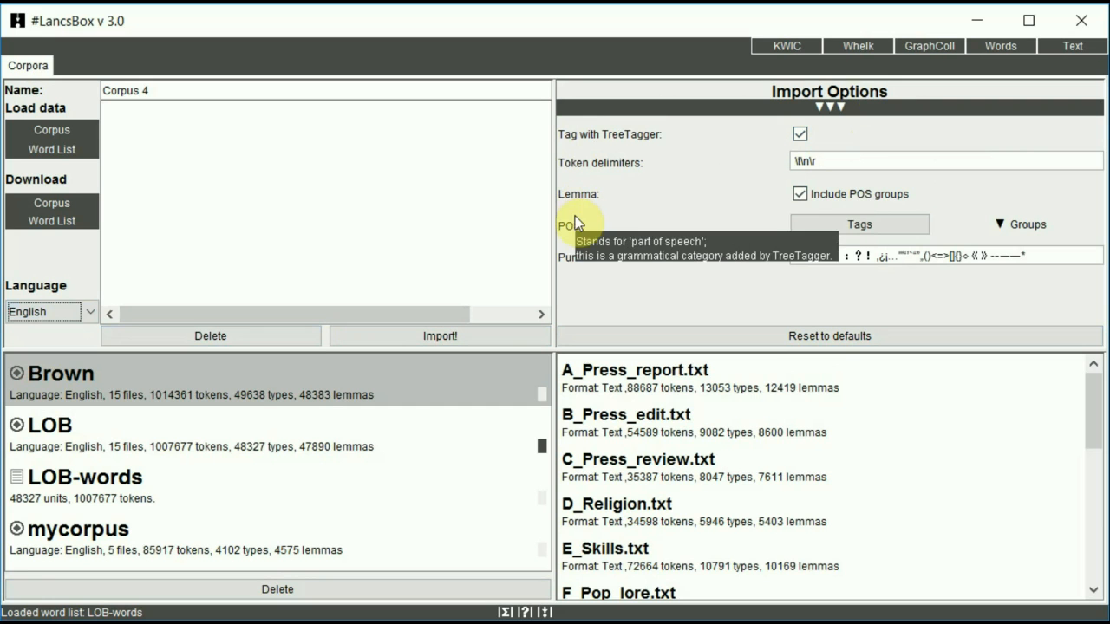
pyautogui.moveTo(587, 289)
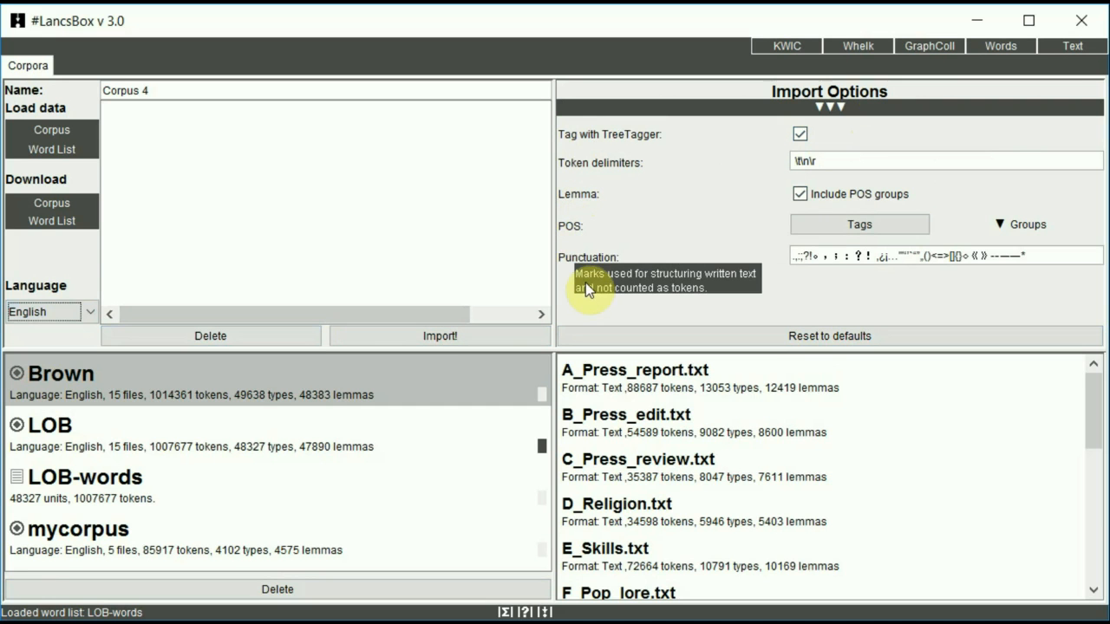
# View and close the English tagset, then collapse the import options
pyautogui.click(859, 224)
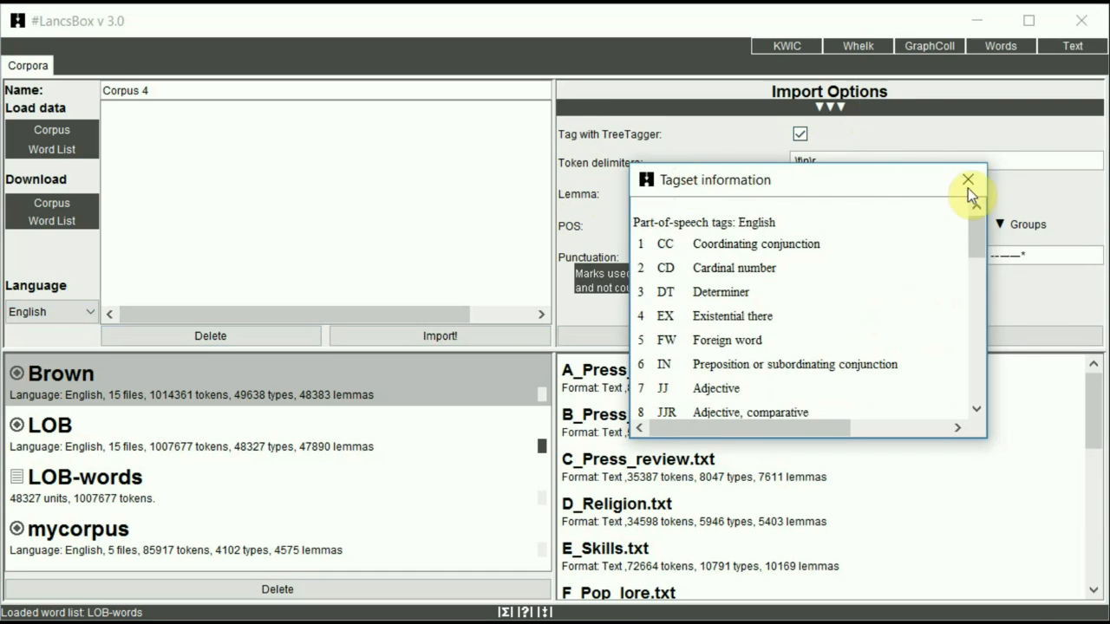
pyautogui.click(968, 179)
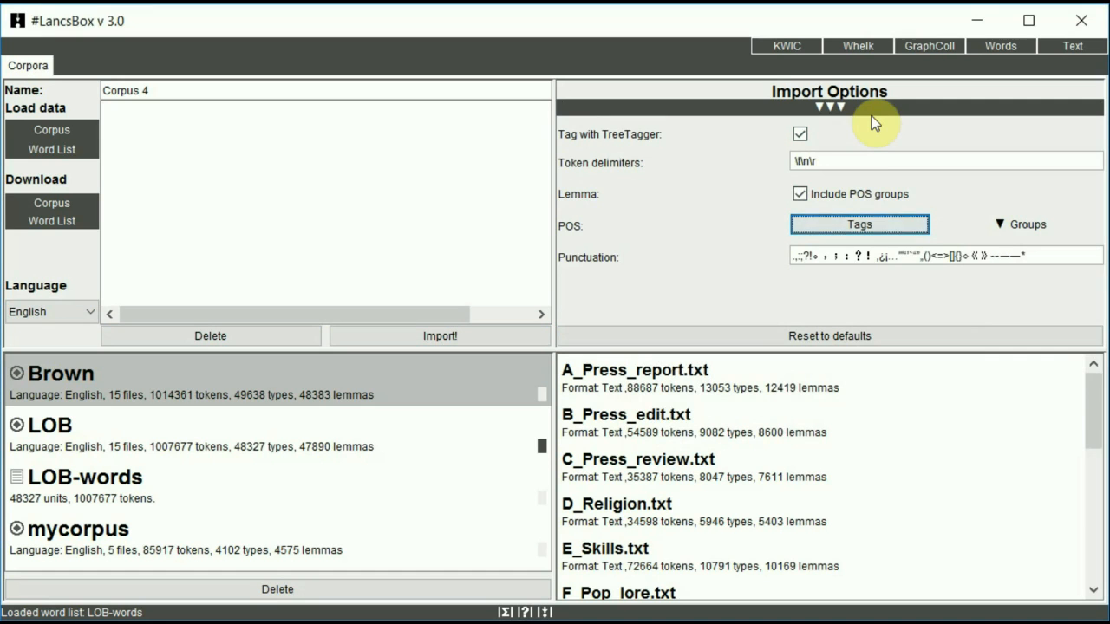
pyautogui.click(828, 106)
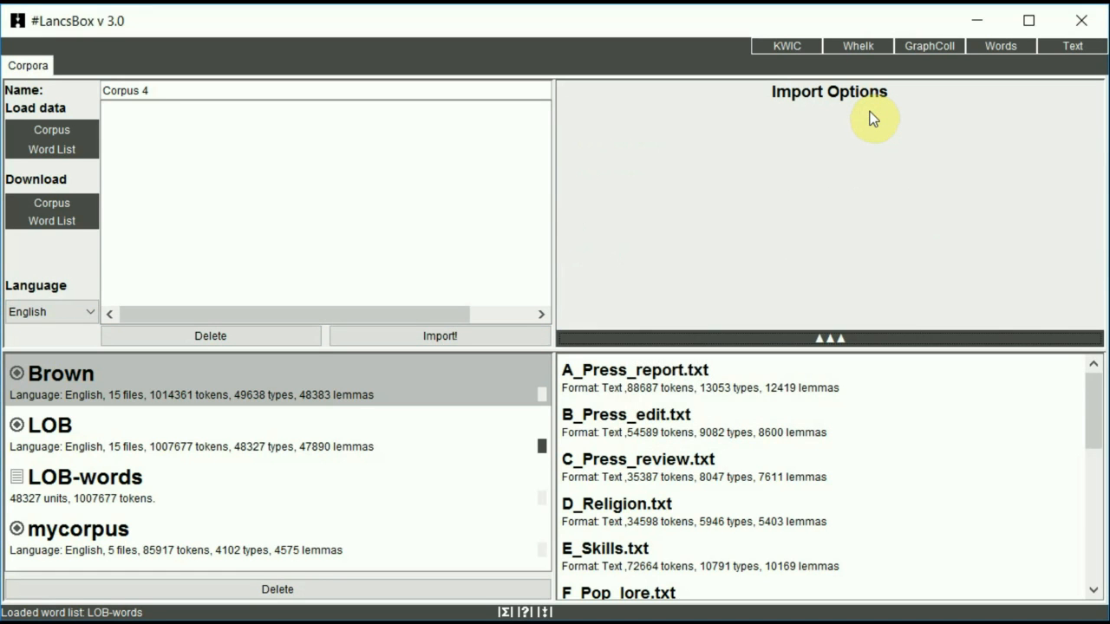
pyautogui.moveTo(857, 224)
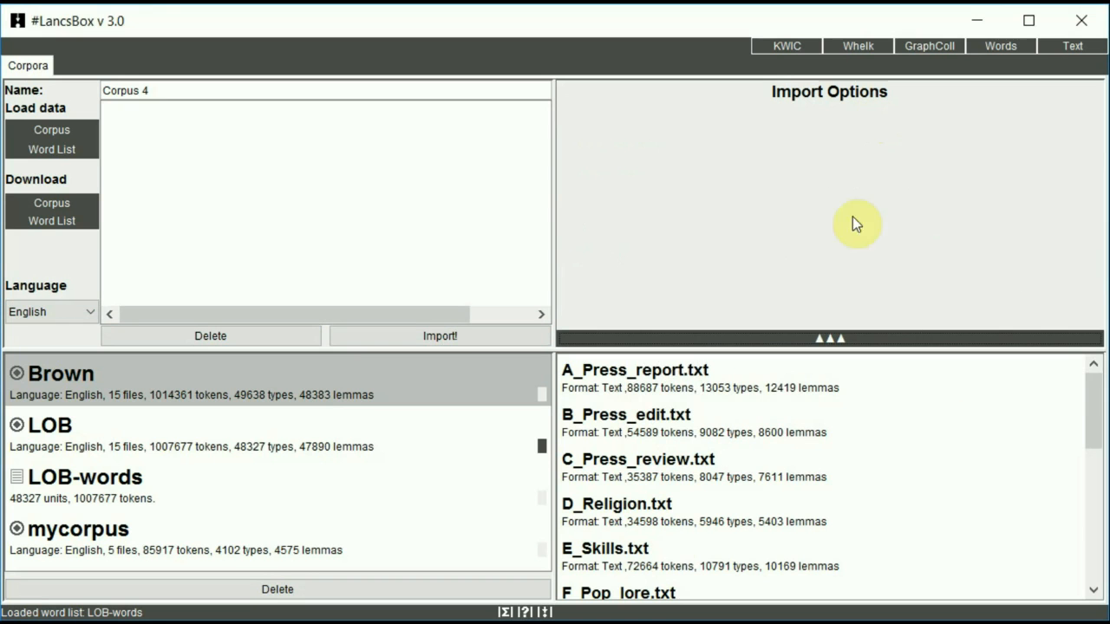